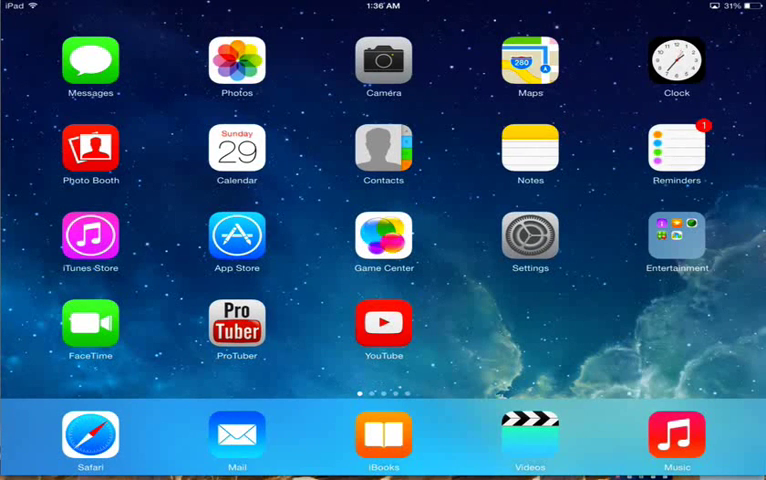
- Open Settings from the Home Screen to reach the iCloud page
click(530, 240)
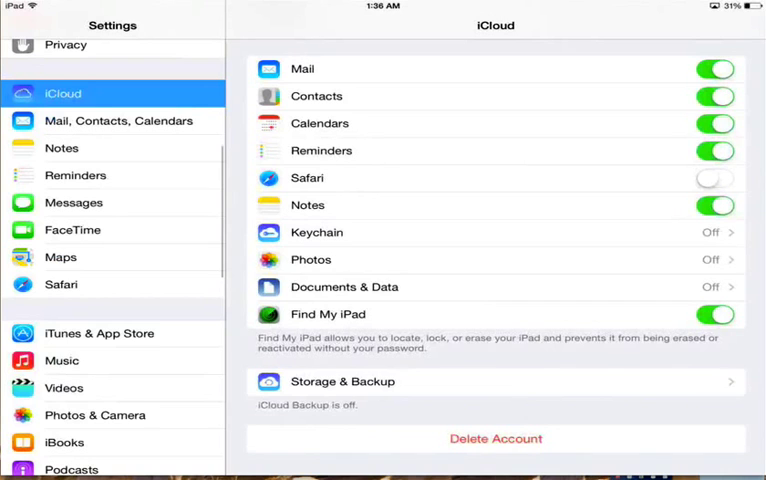
- Open Storage & Backup, toggle iCloud Backup on, then cancel so it stays off
click(342, 381)
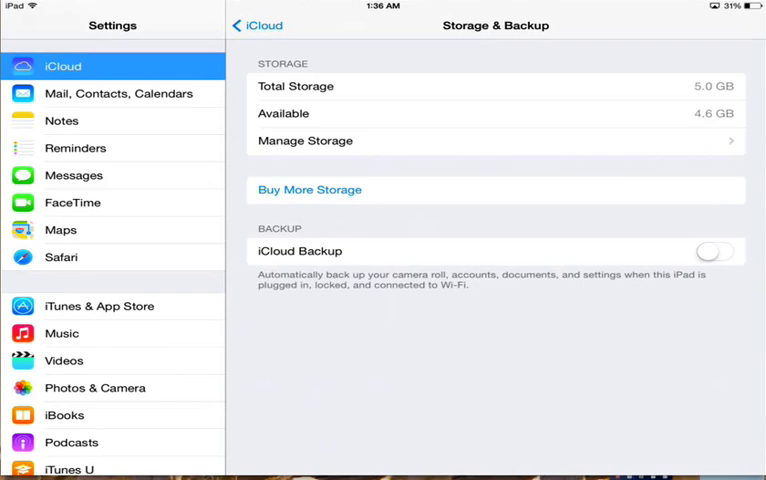
click(714, 251)
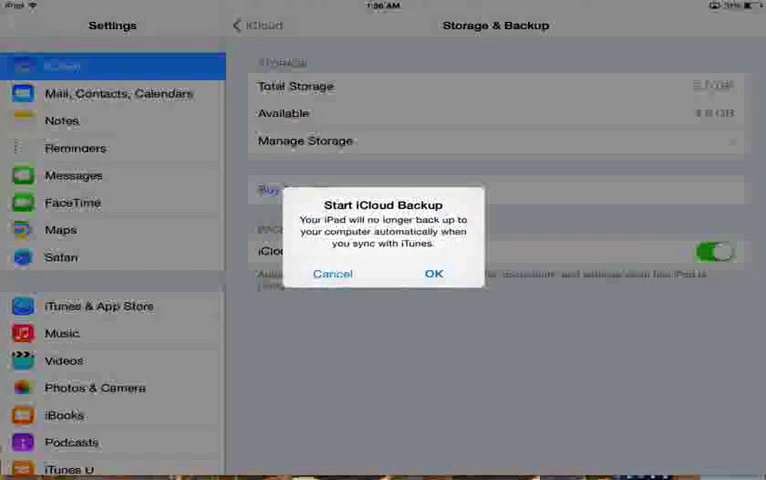
click(332, 273)
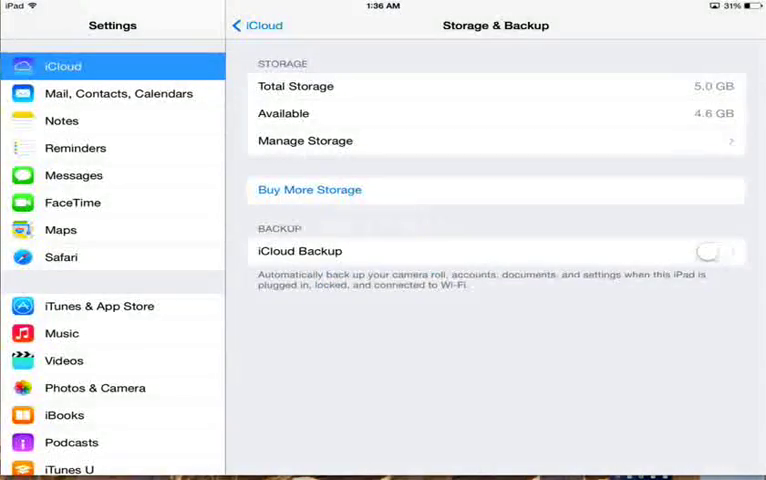